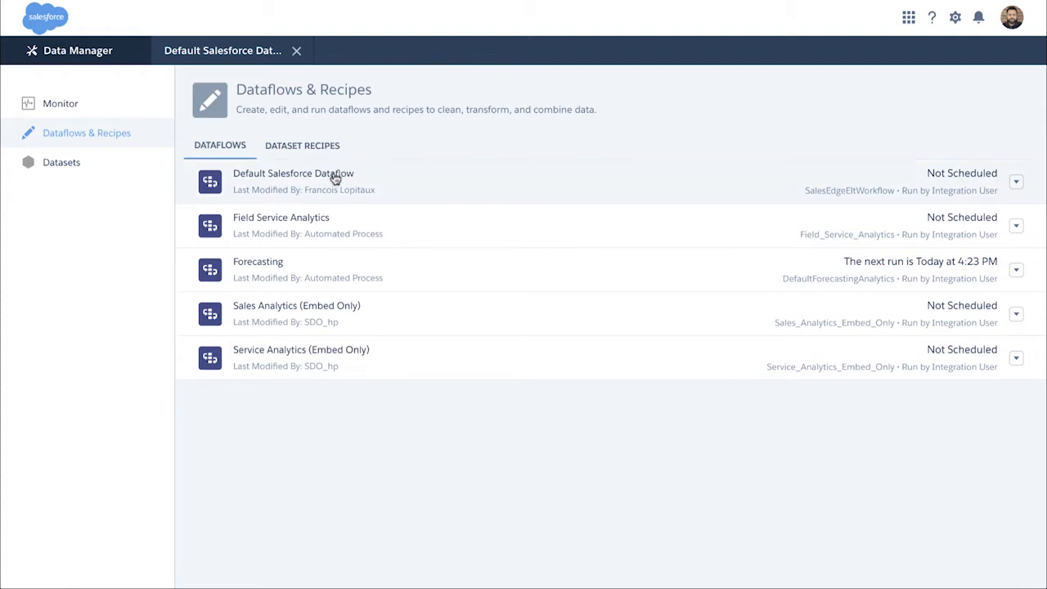
Open Default Salesforce Dataflow from the Dataflows & Recipes list
left_click(293, 173)
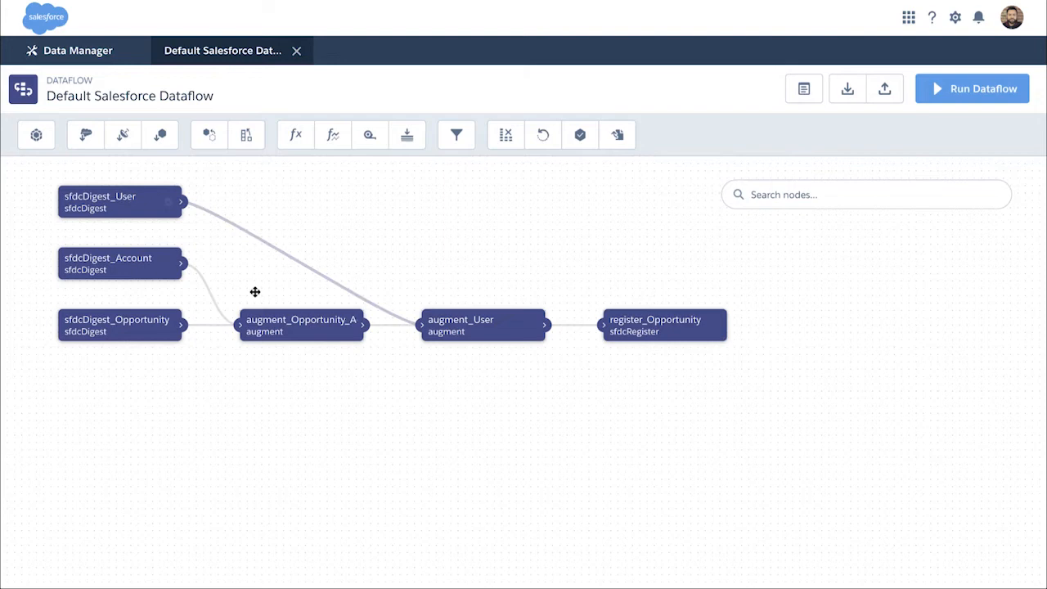
mouse_move(660, 396)
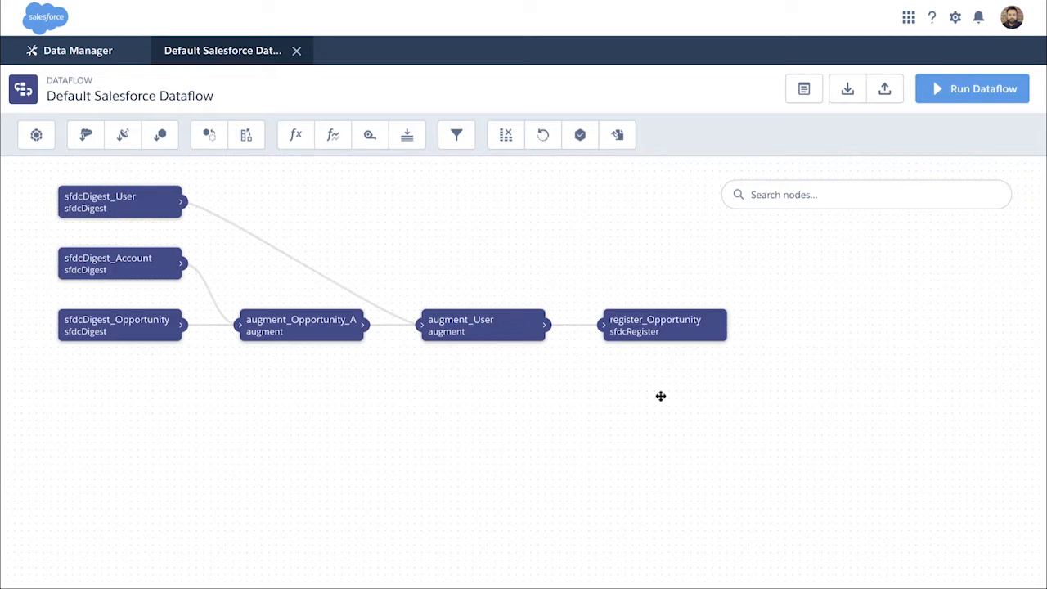
mouse_move(617, 135)
type("toEinsteinDis")
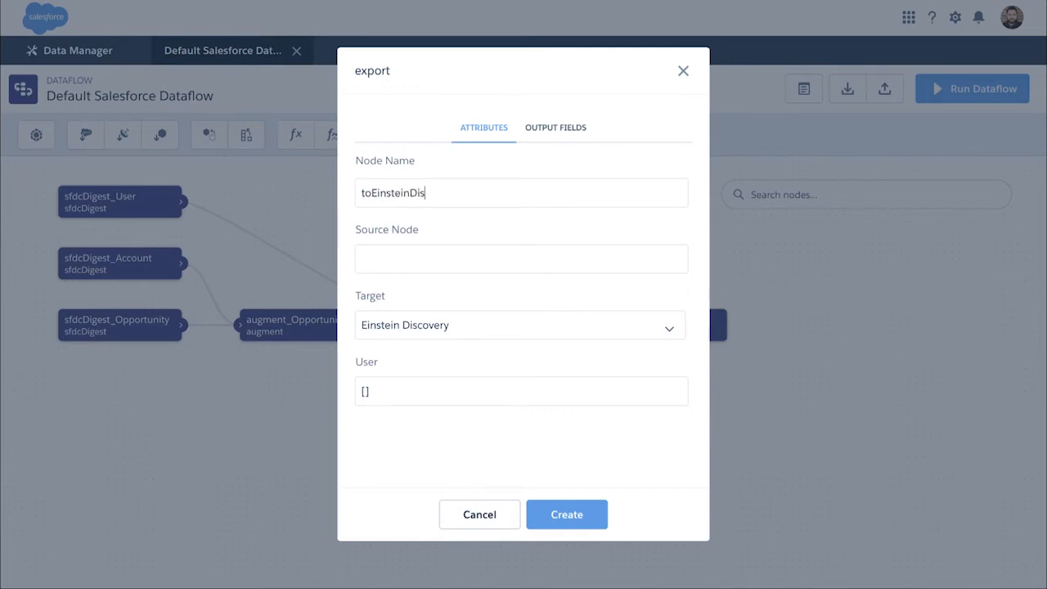
Create the toEinsteinDiscovery export node targeting Einstein Discovery, linked to augment_User
type("covery")
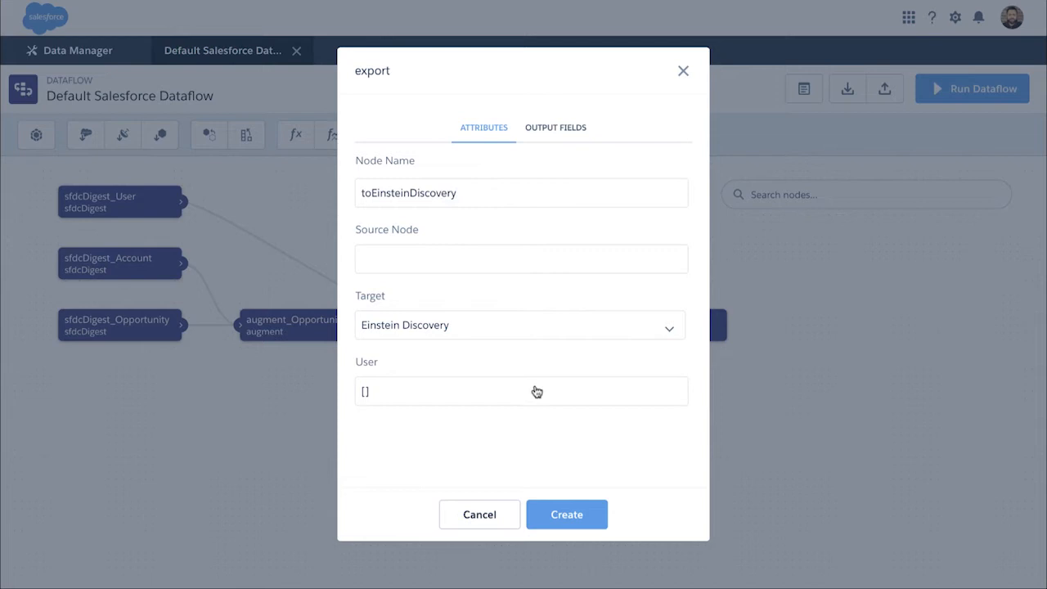
type("franoid")
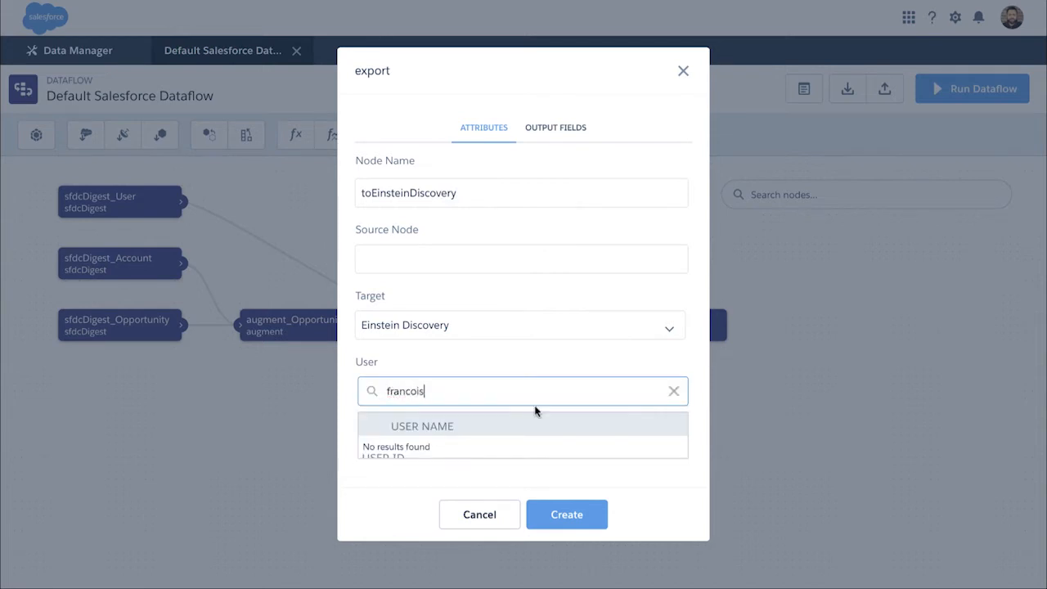
left_click(566, 514)
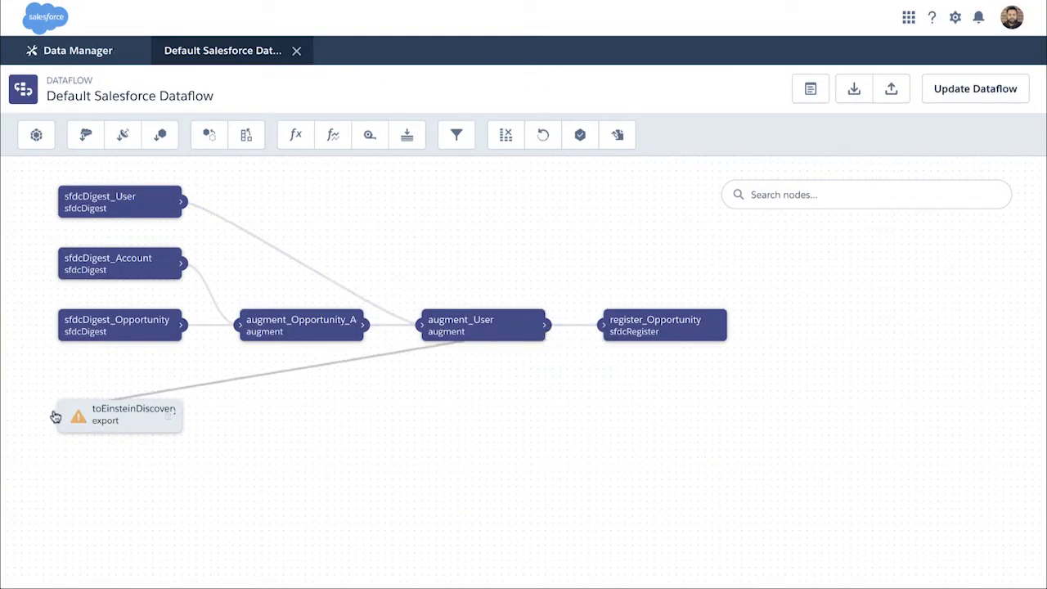
Save the updated Default Salesforce Dataflow, confirming the overwrite
left_click(975, 89)
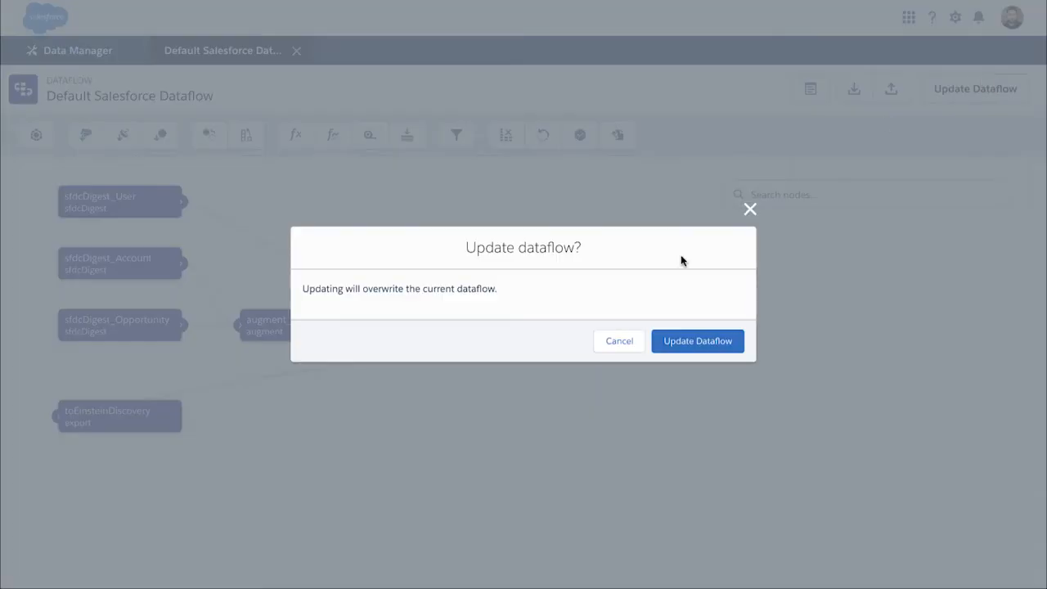
left_click(697, 340)
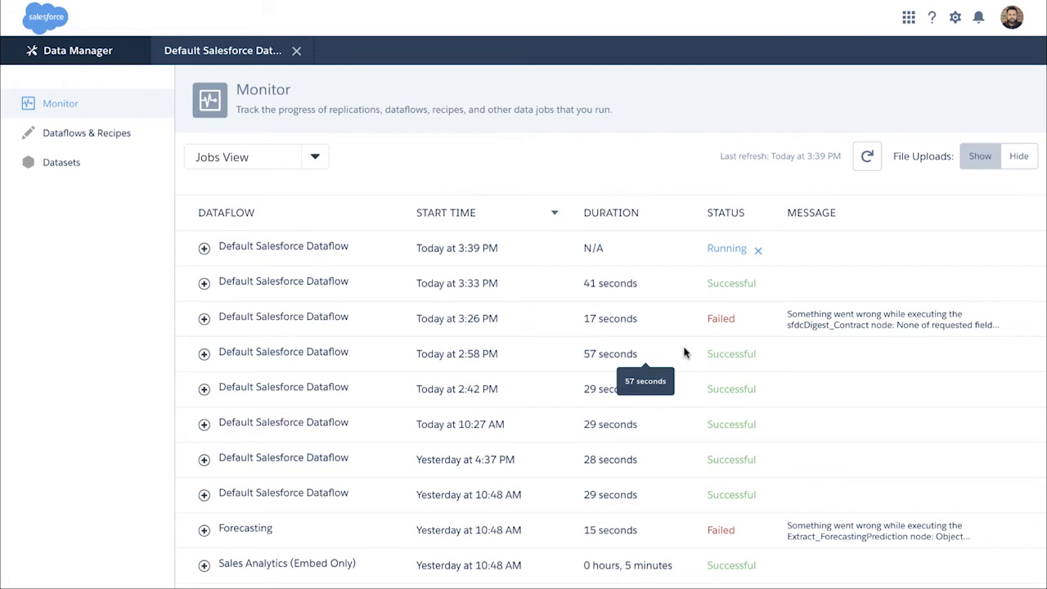
Refresh the job monitor twice to follow the new dataflow run
left_click(867, 156)
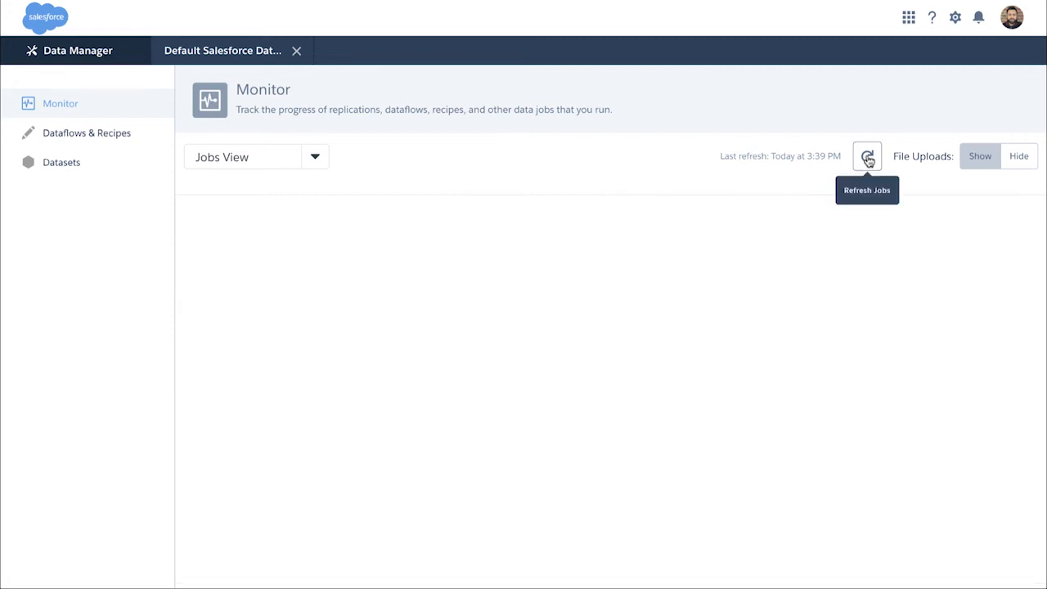
left_click(866, 157)
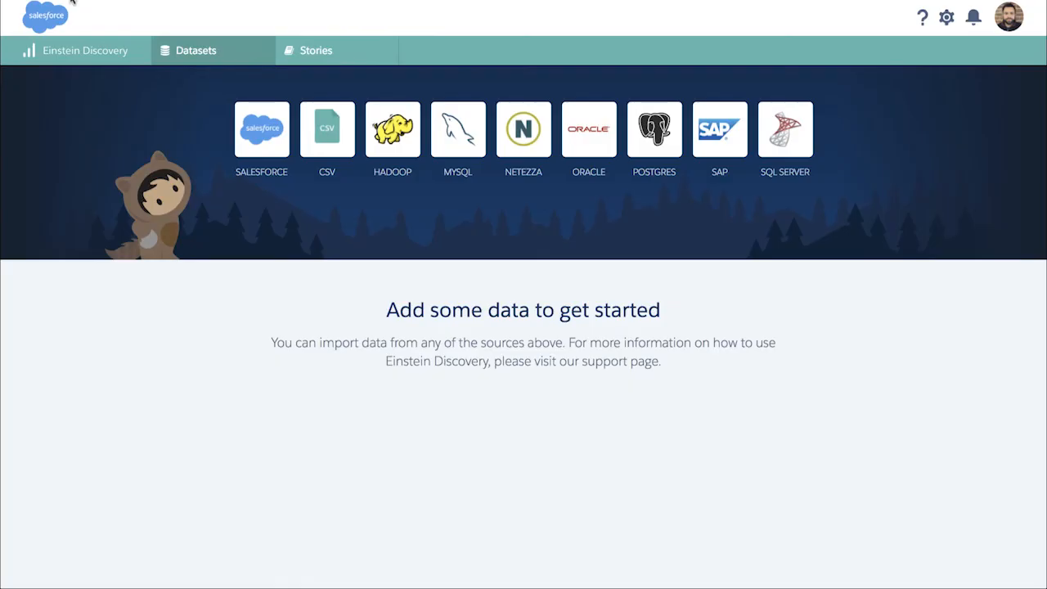
Reload Einstein Discovery's Datasets page so the Opportunity dataset card appears
left_click(196, 50)
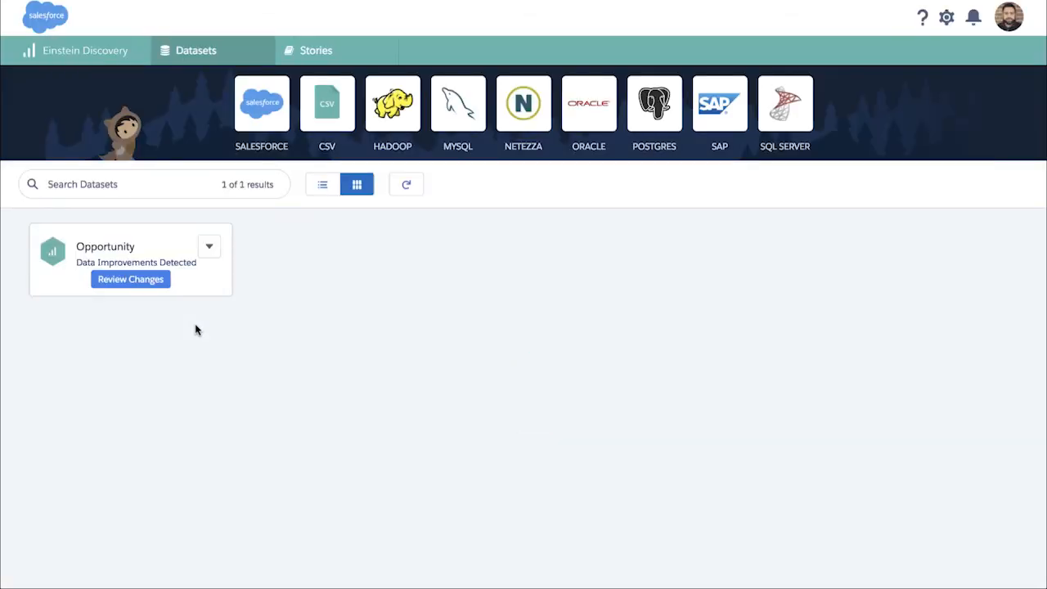